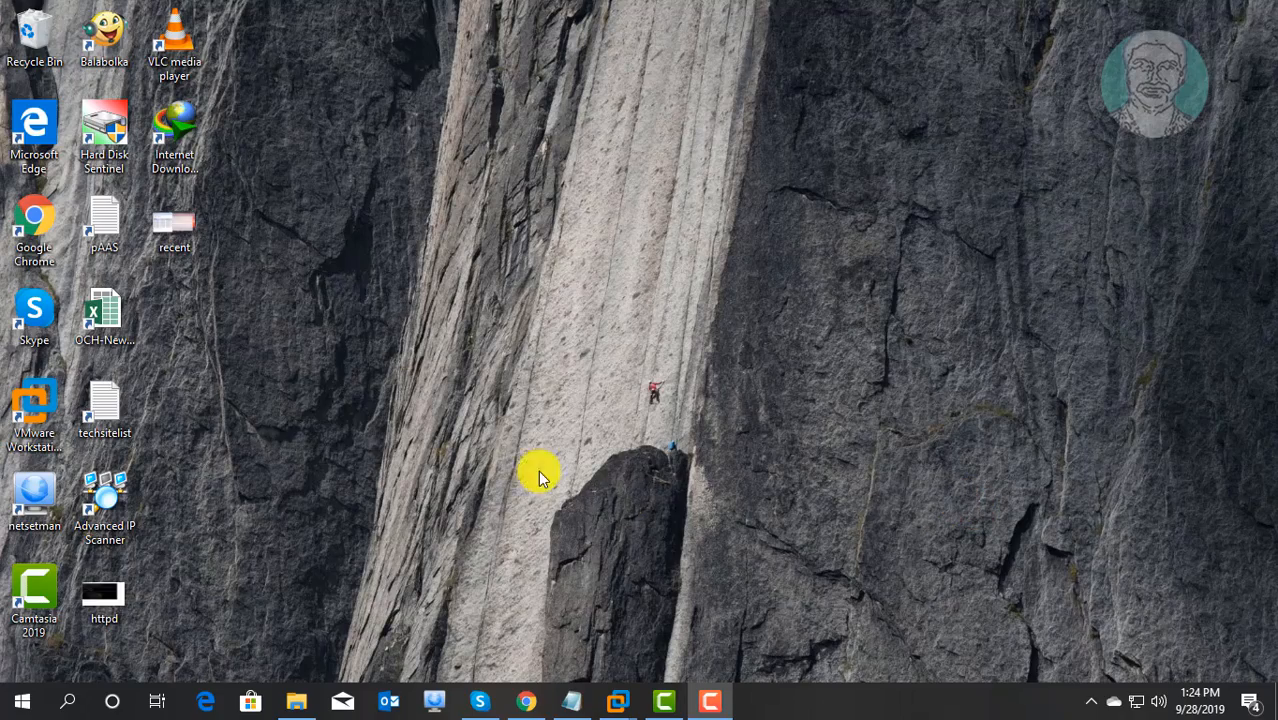
mouse_move(24, 690)
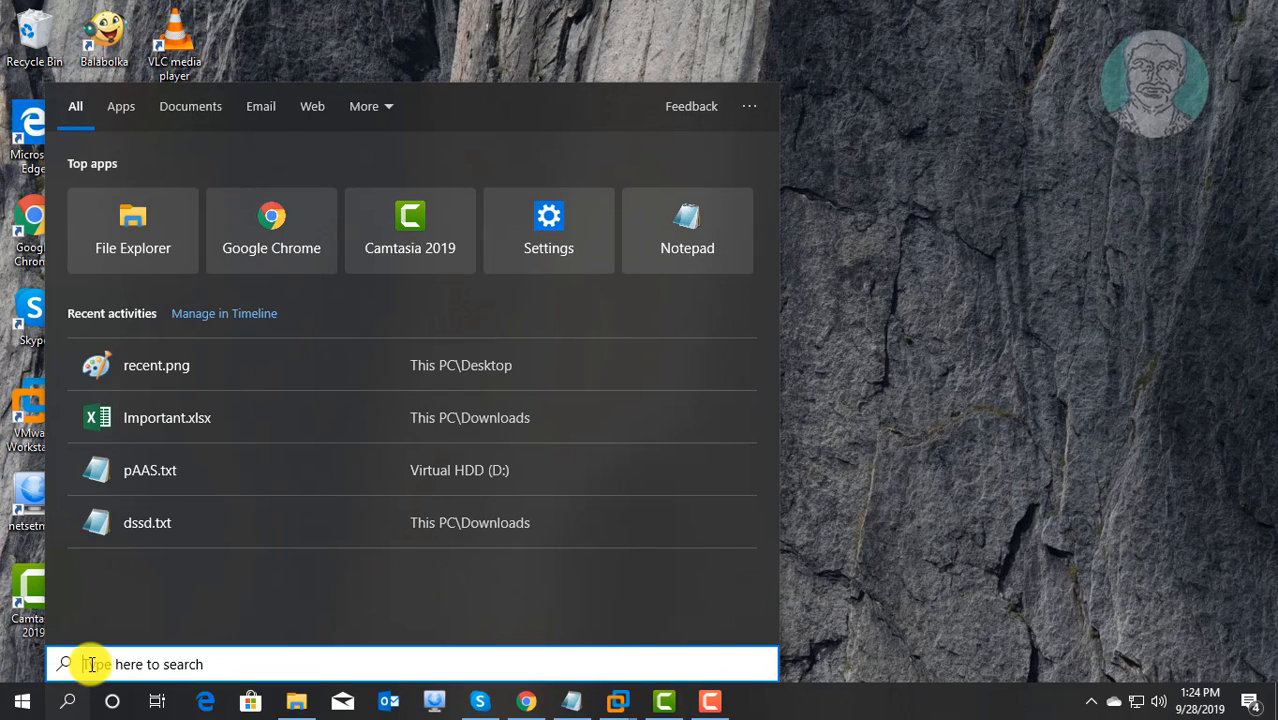
- Launch Command Prompt from the Windows Start search using 'cmd'
text(cmd)
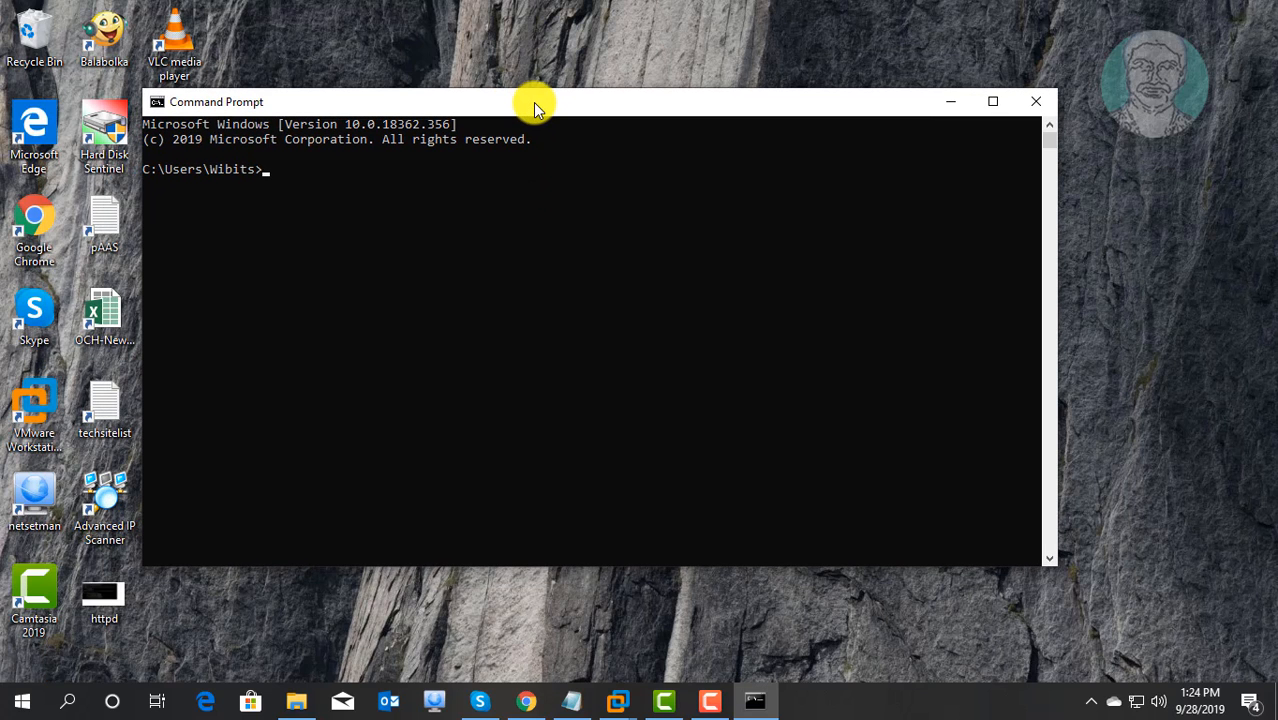
mouse_move(374, 190)
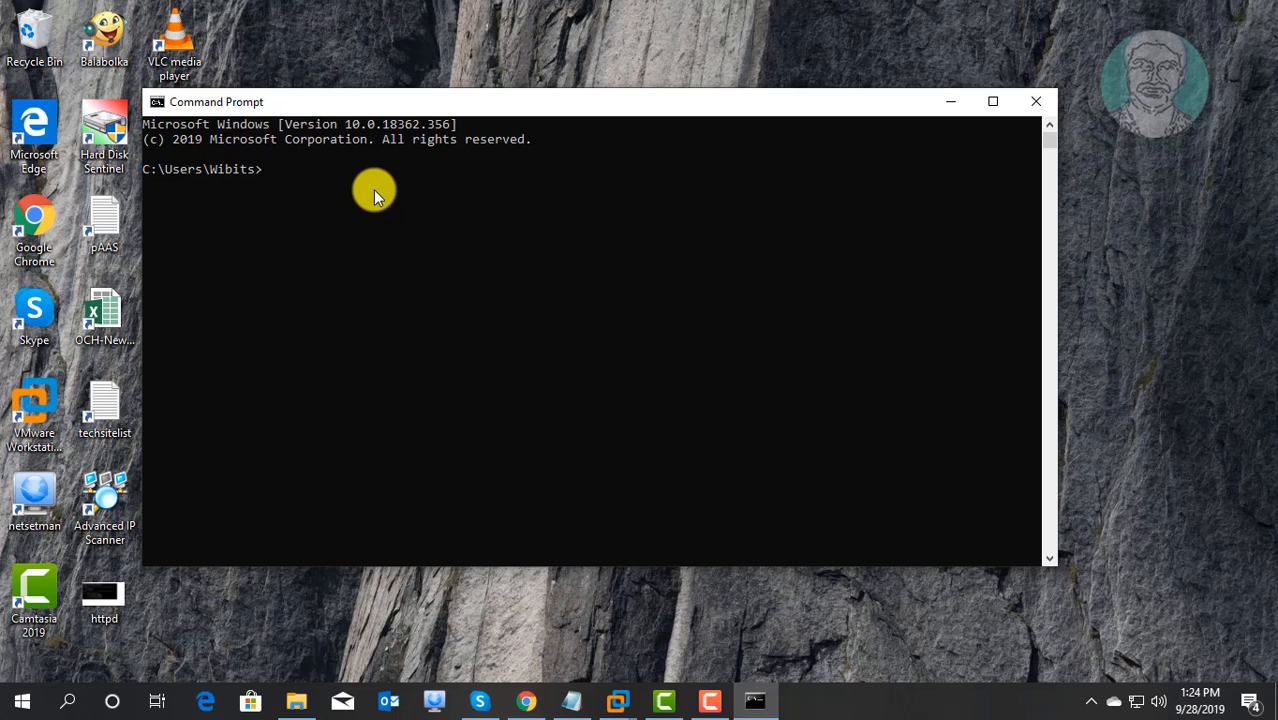
- Run 'ping 192.168.32.134' and receive four replies with 0% packet loss
text(ping 192)
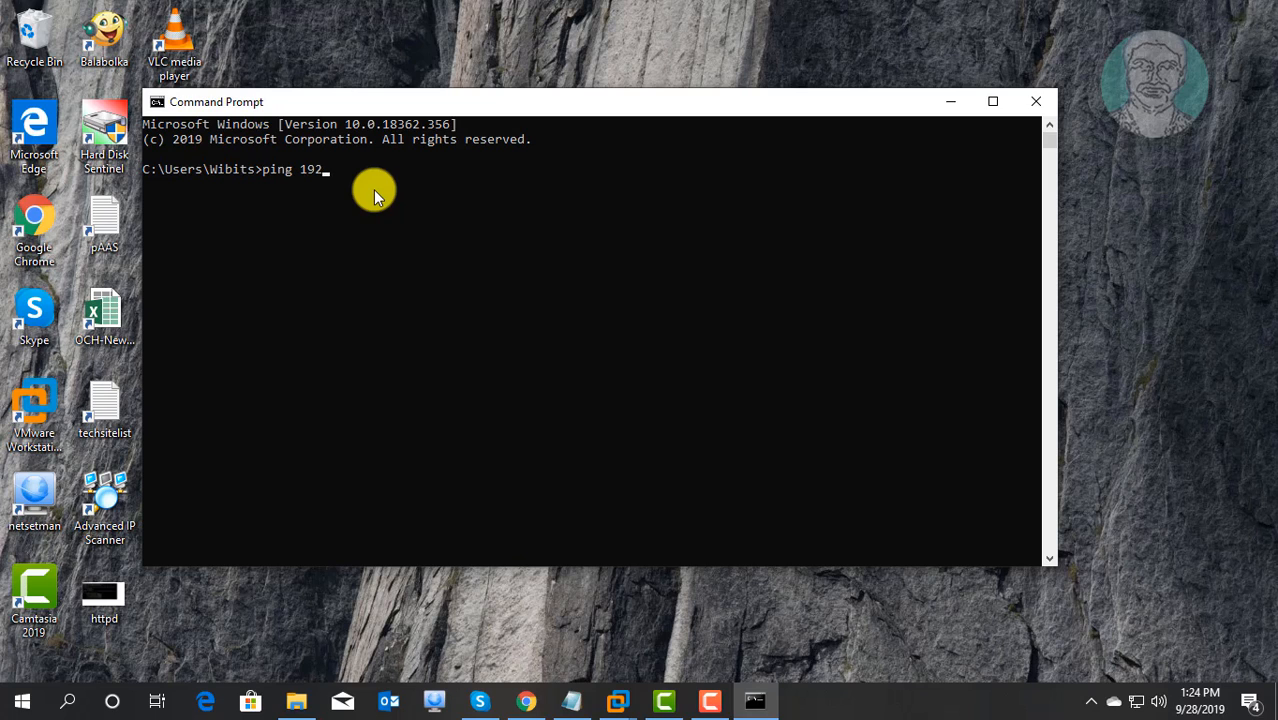
text(.168.32)
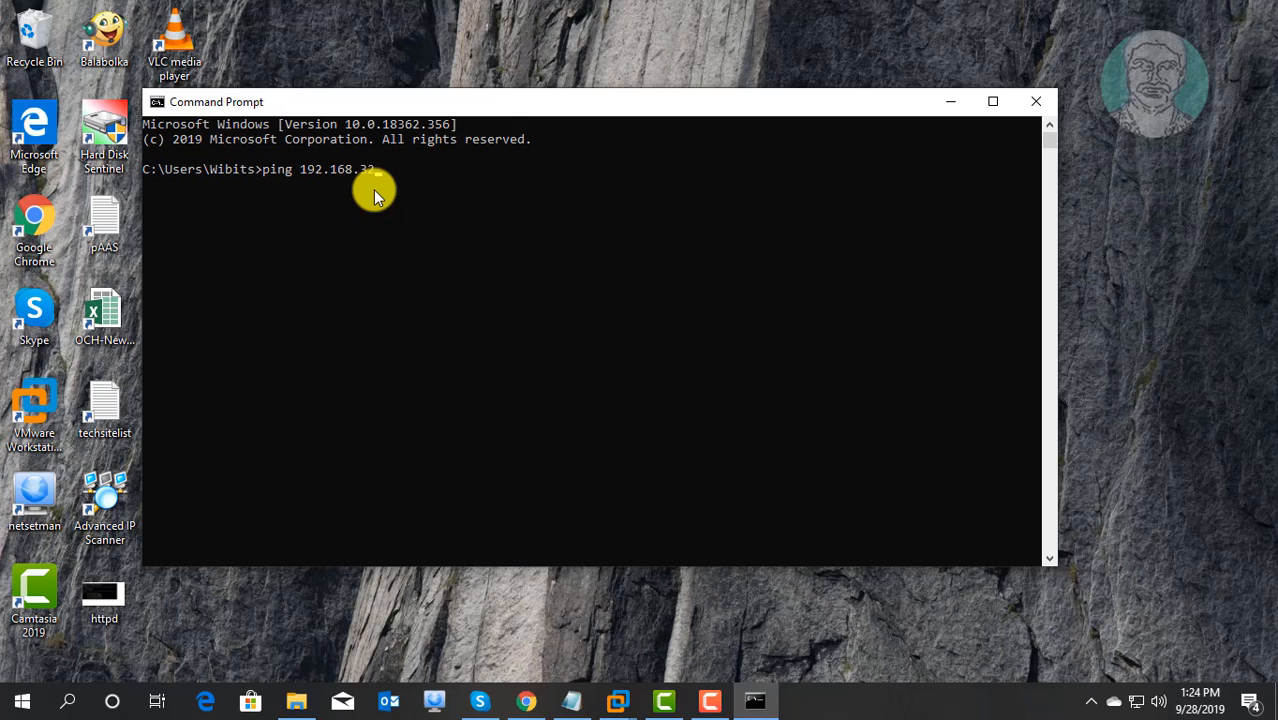
text(134)
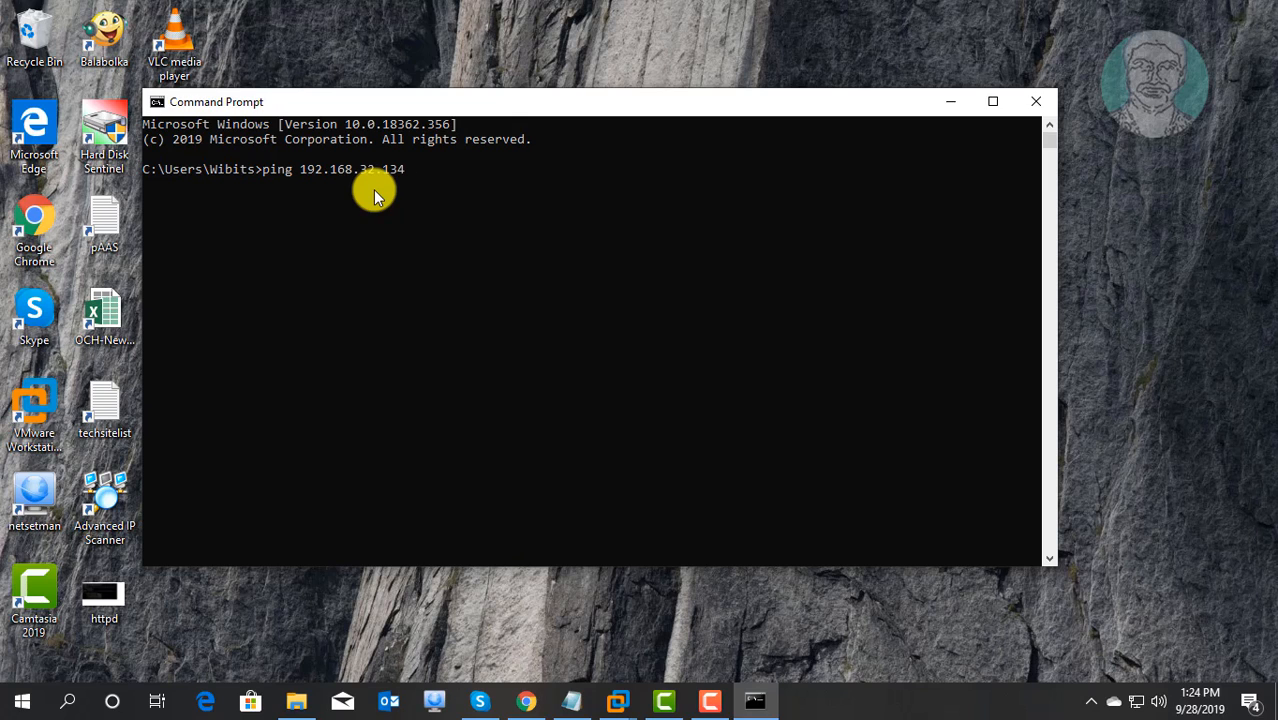
mouse_move(476, 178)
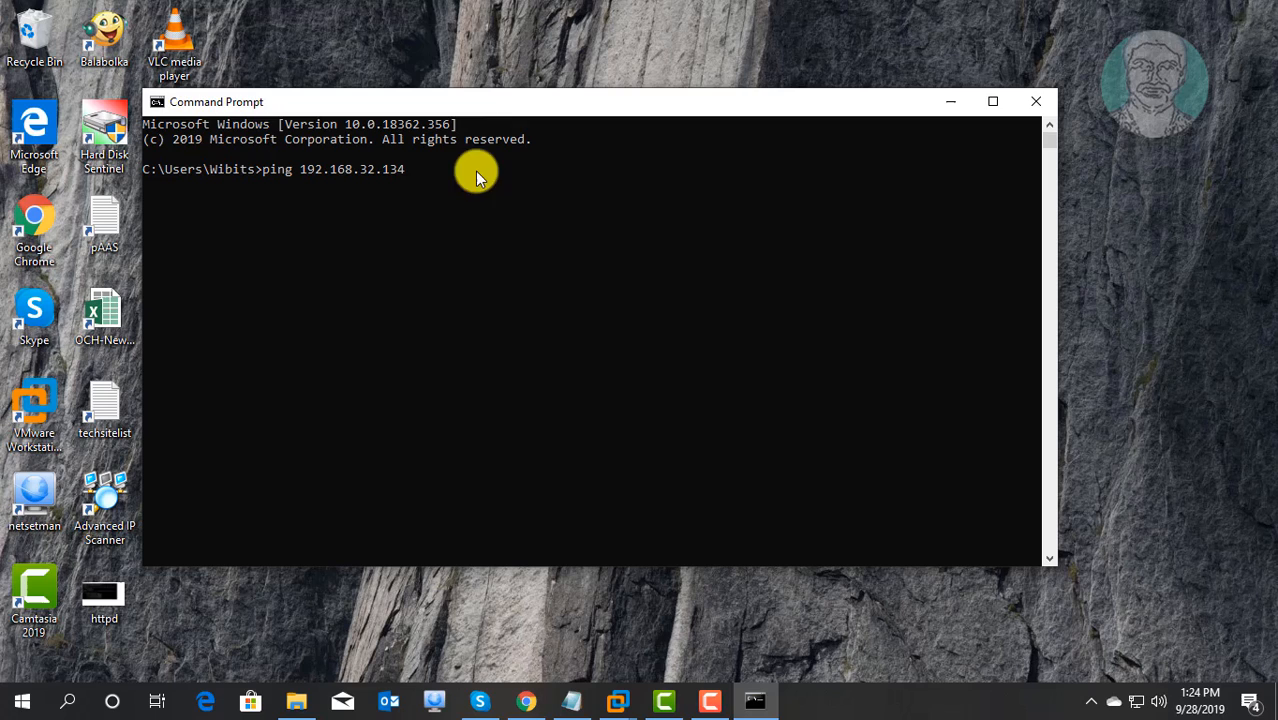
key(Return)
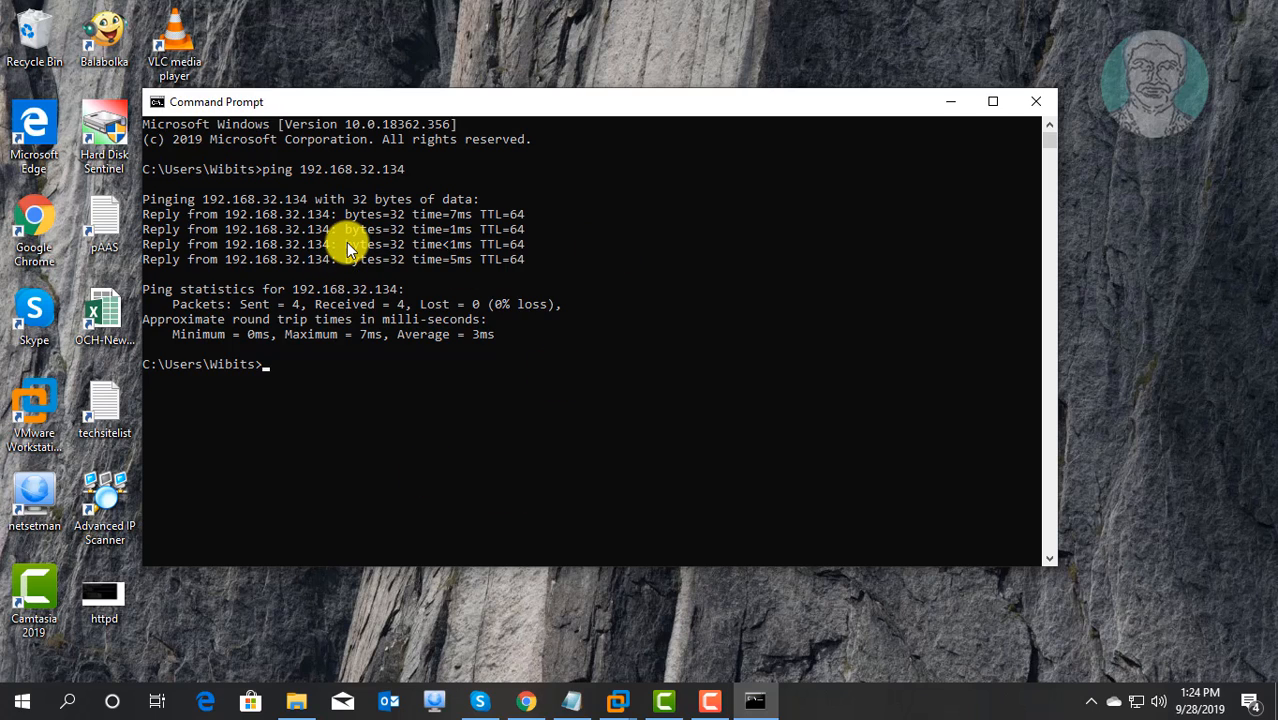
mouse_move(672, 434)
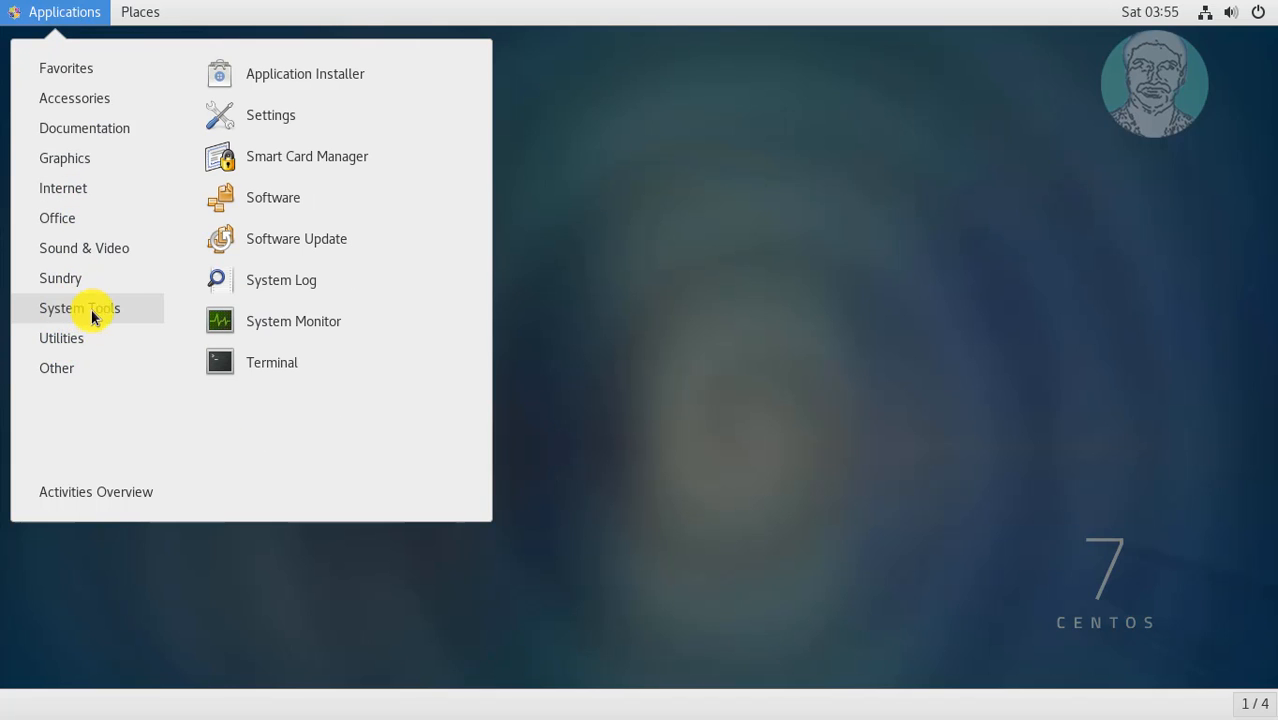
- Launch a CentOS terminal and run 'ping 192.168.32.1' toward the Windows machine
click(272, 362)
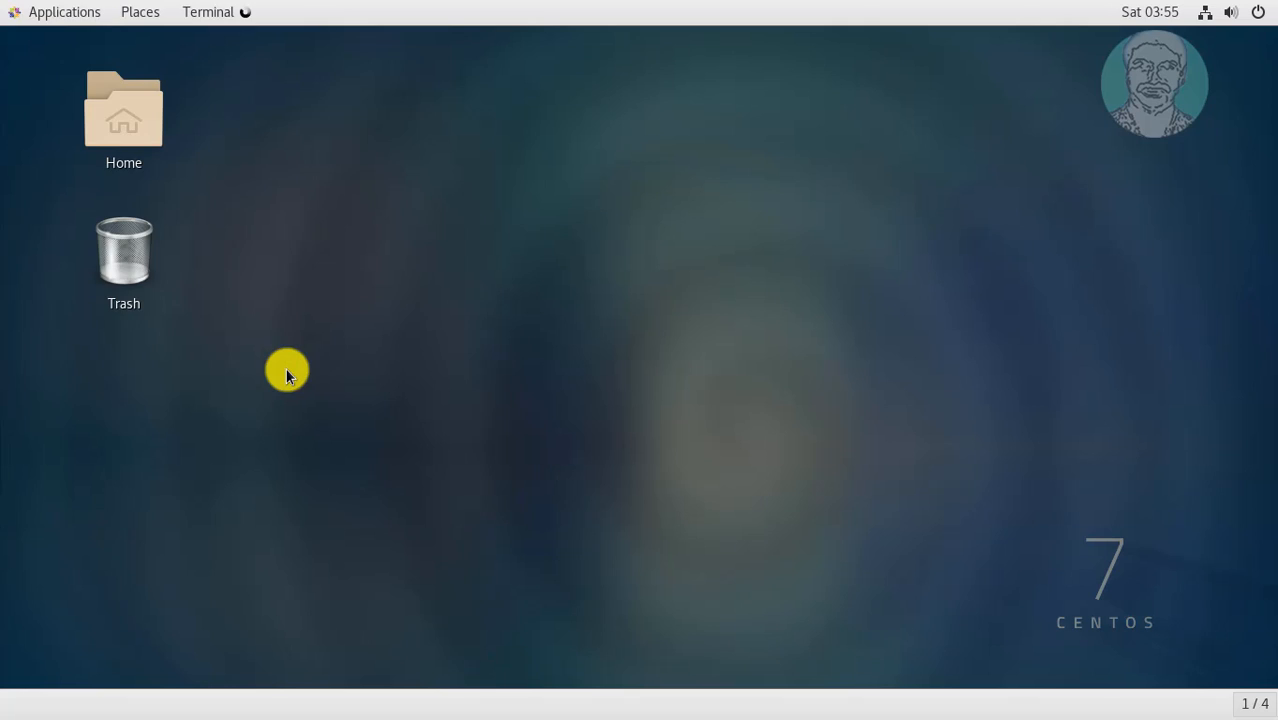
click(208, 12)
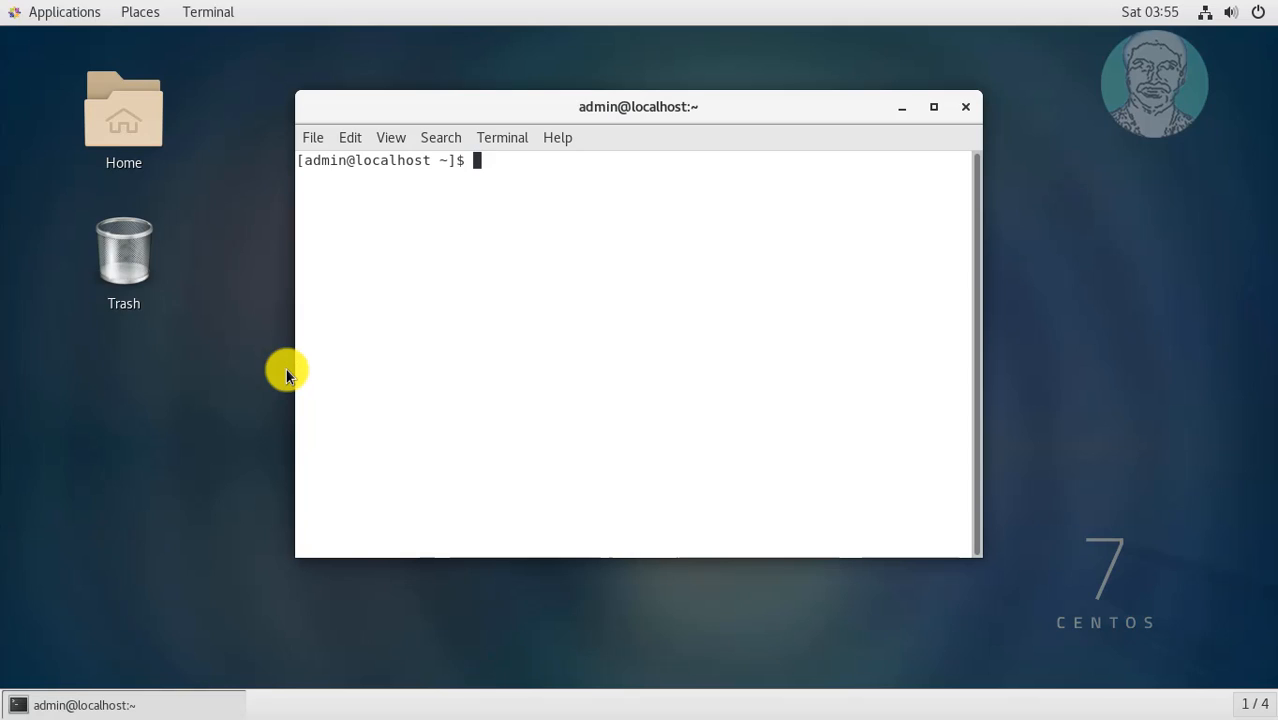
mouse_move(956, 296)
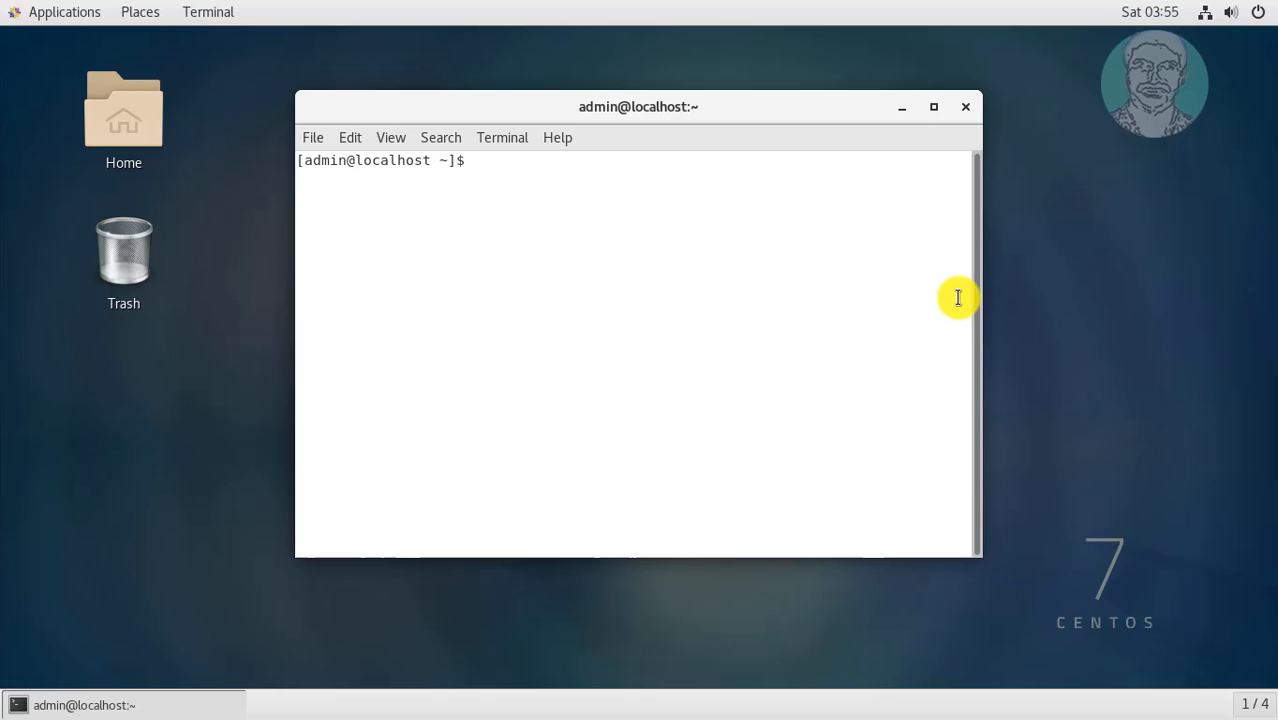
text(ping)
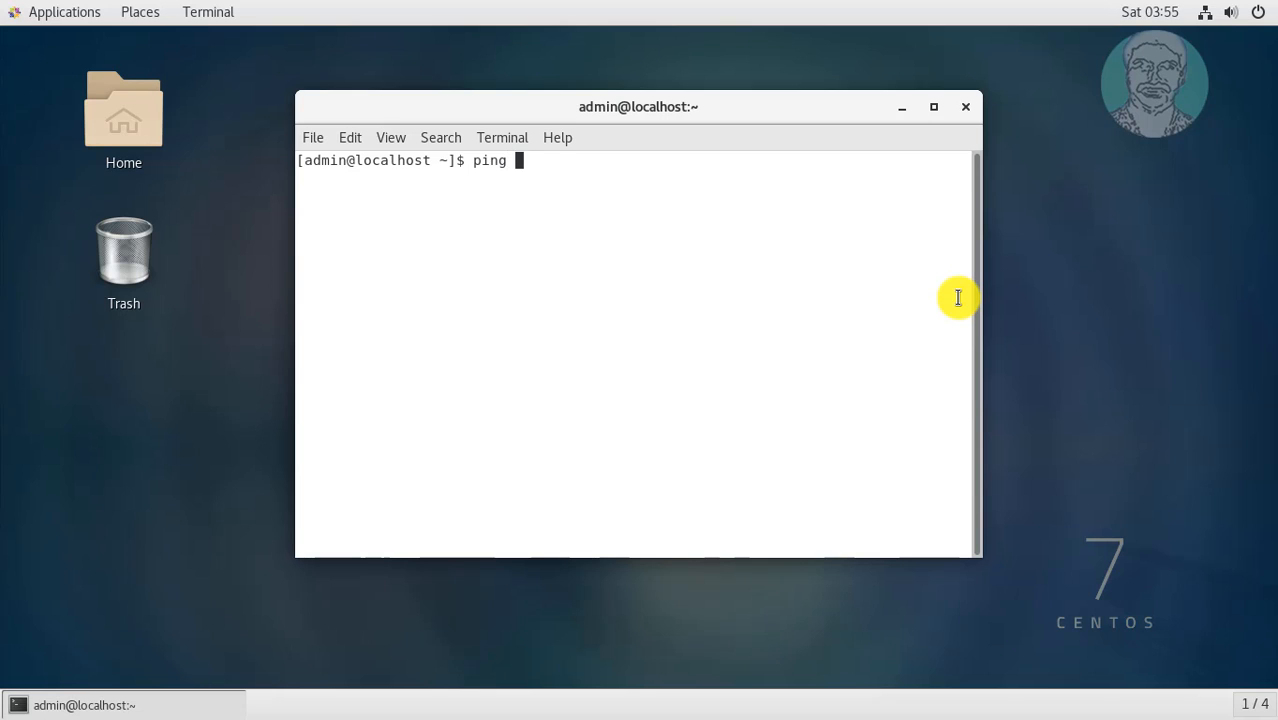
text(192.16)
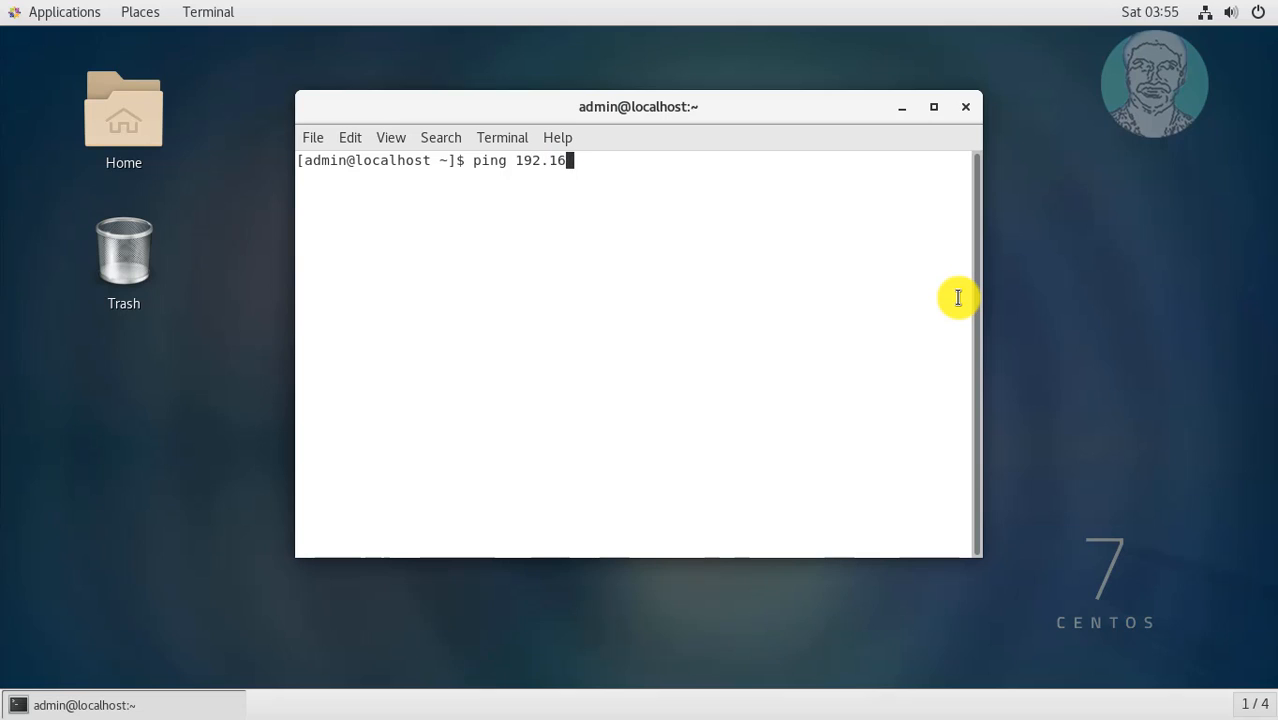
text(8.32)
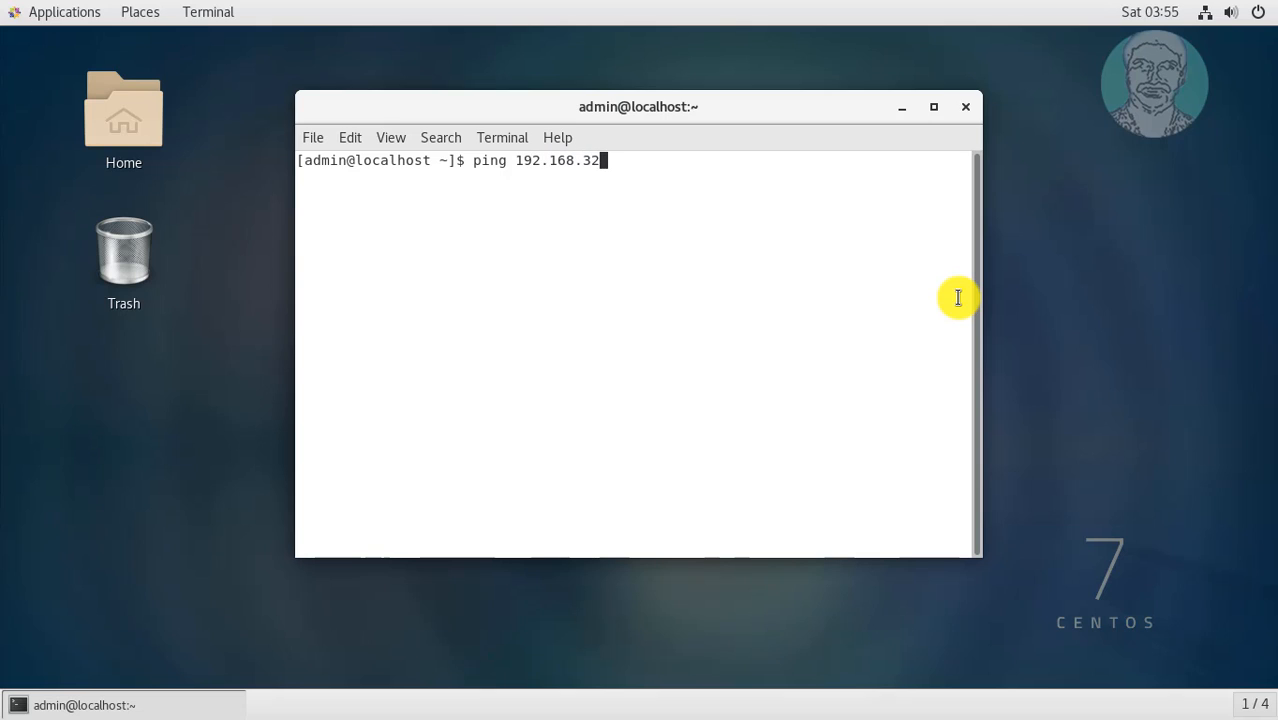
text(1)
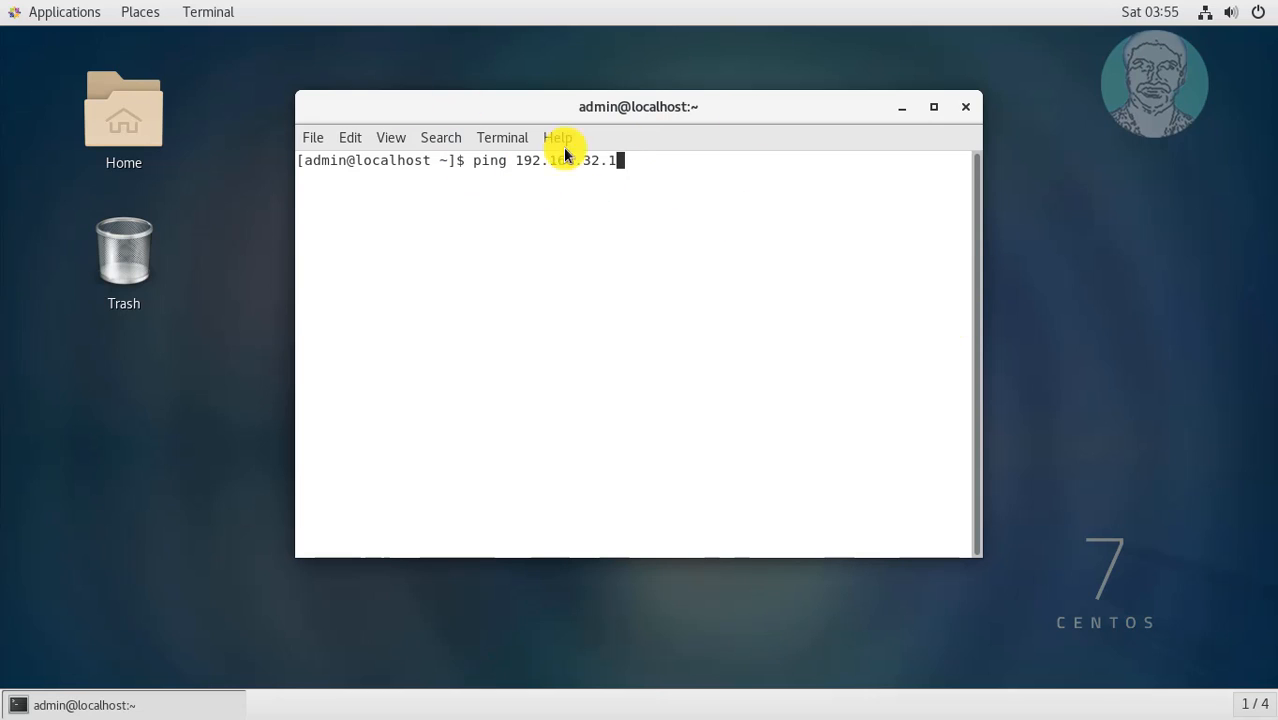
key(Return)
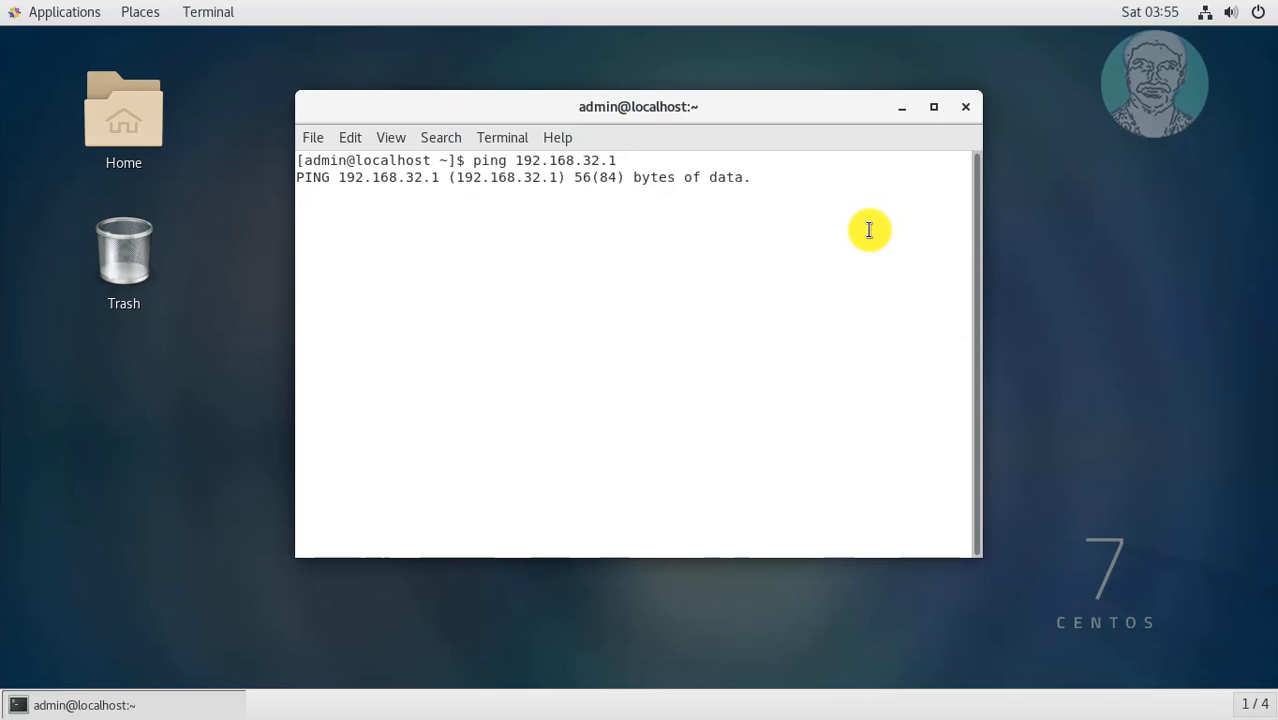
mouse_move(548, 66)
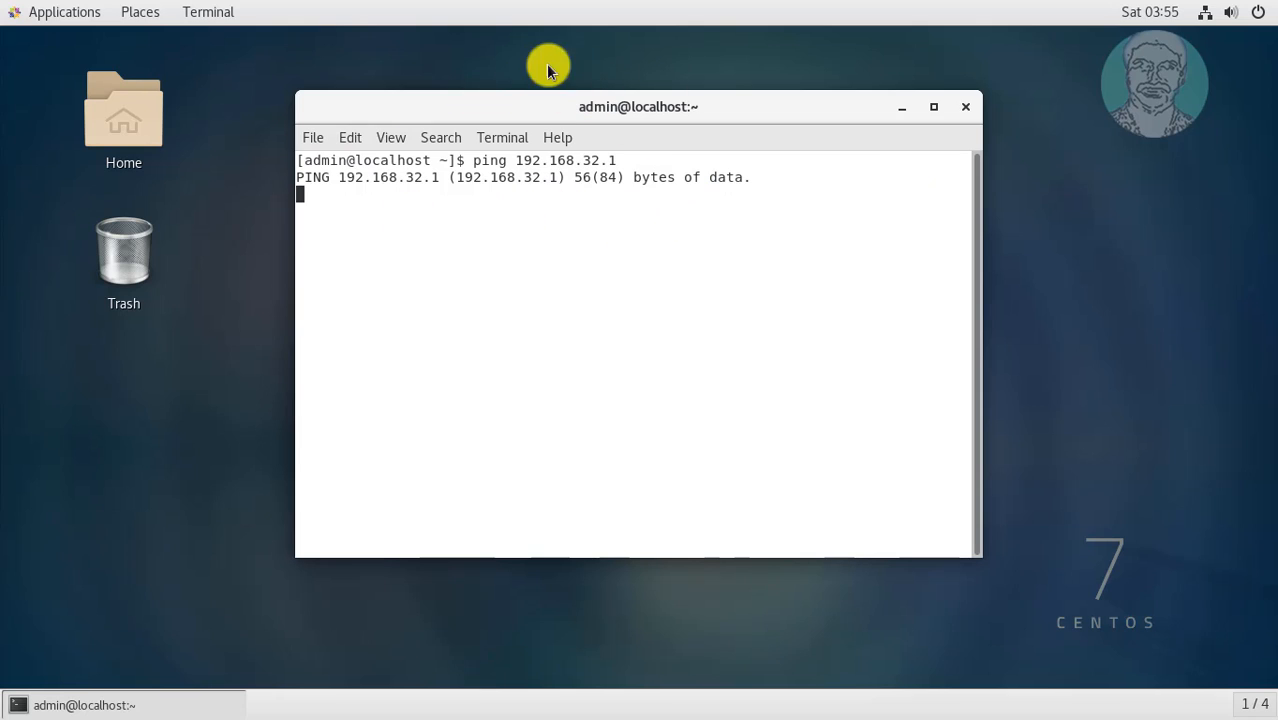
mouse_move(498, 184)
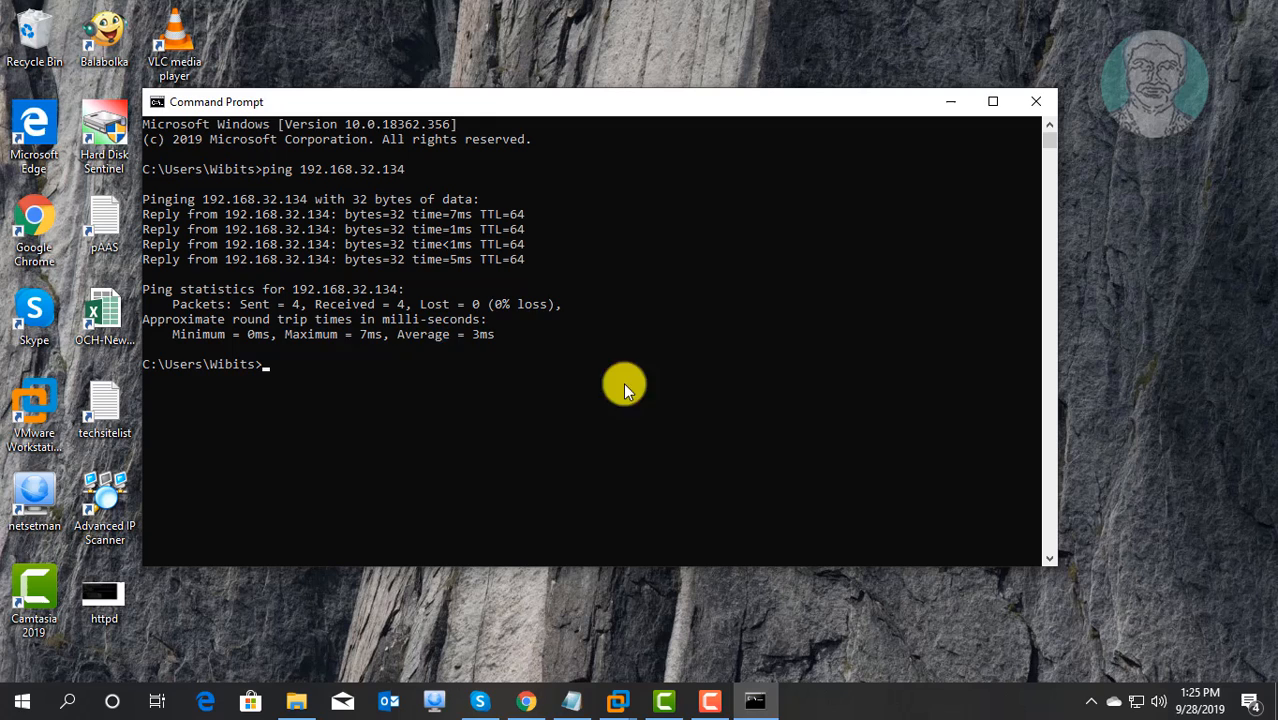
mouse_move(950, 100)
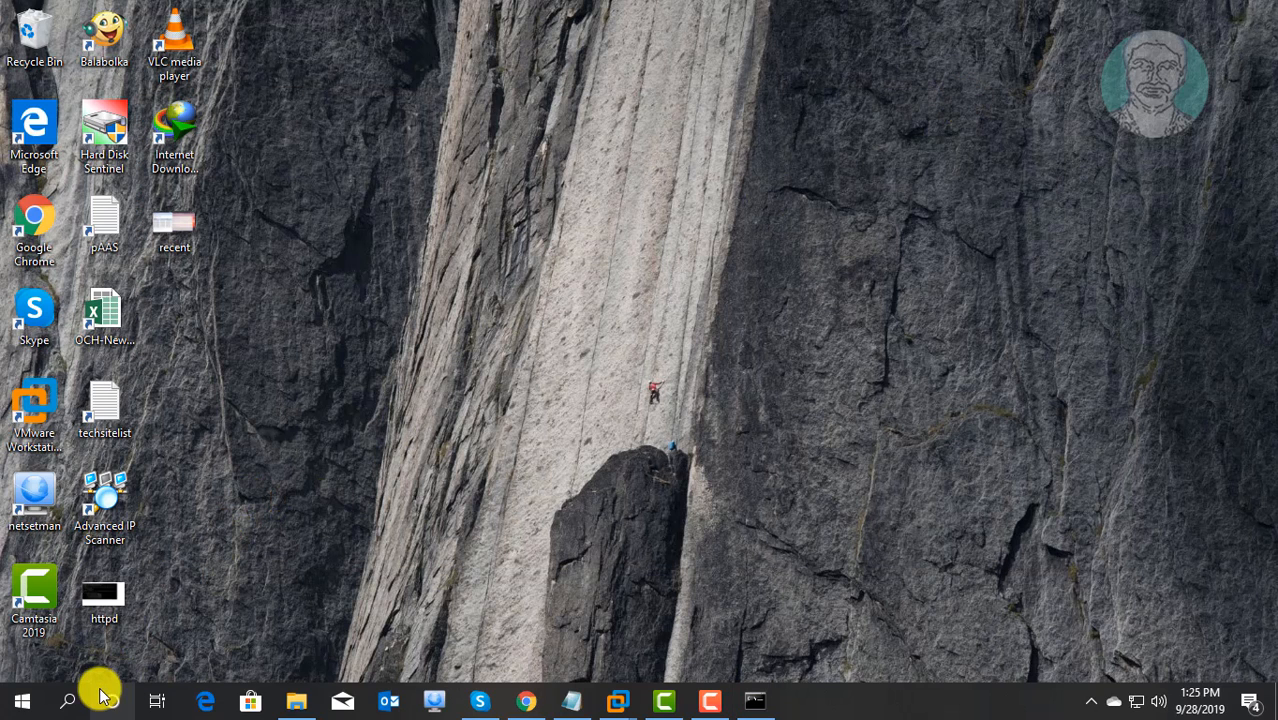
- Search 'windows firewall', reach Windows Defender Firewall and its Advanced Security console
click(68, 700)
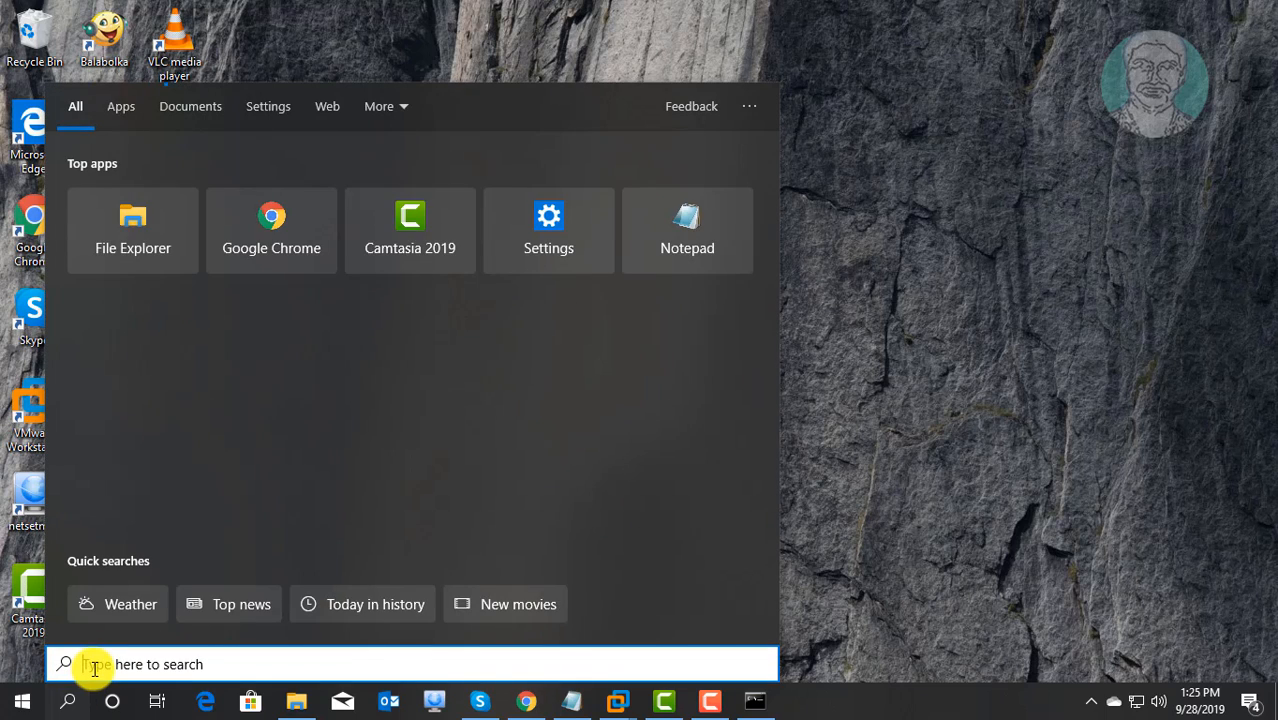
text(windows fire)
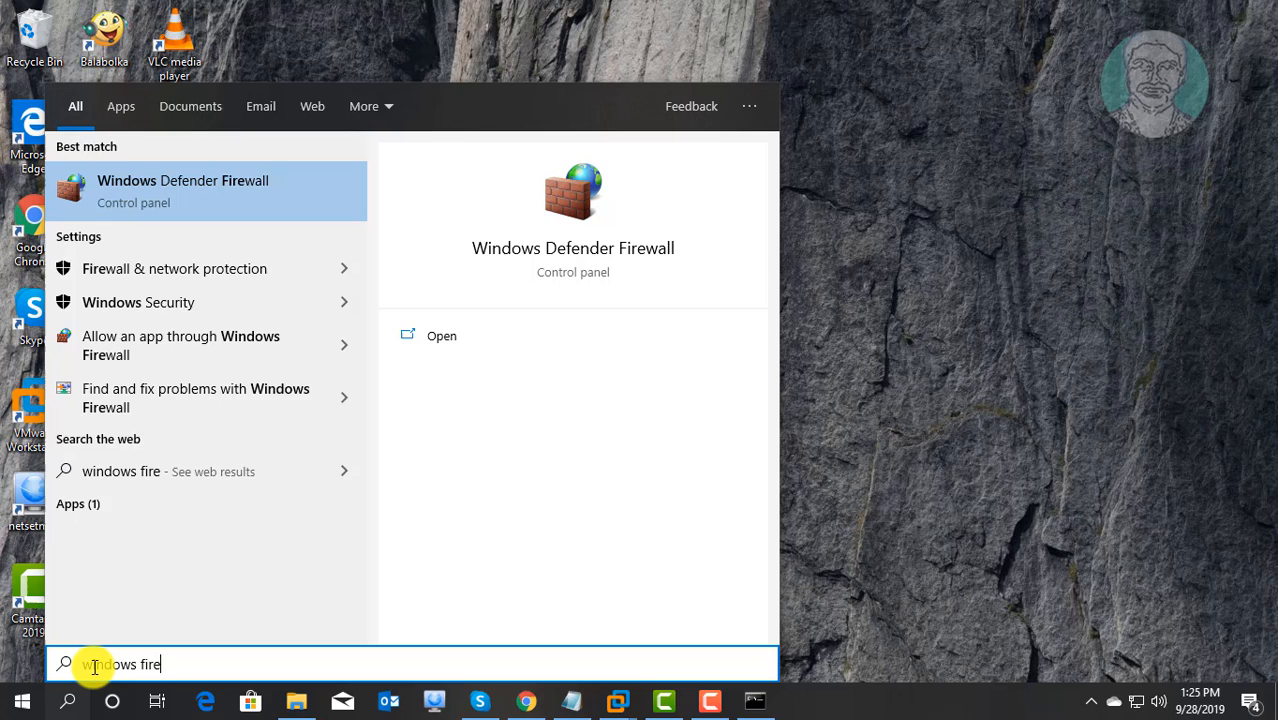
text(wall)
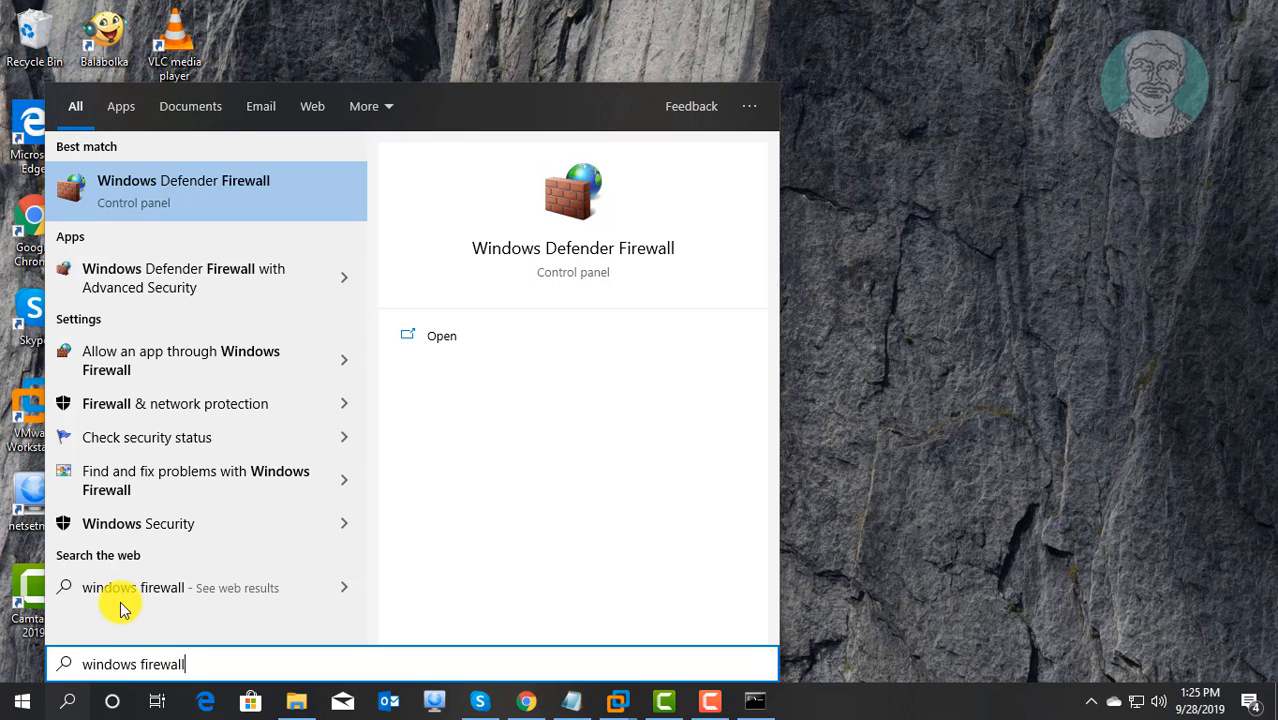
mouse_move(218, 180)
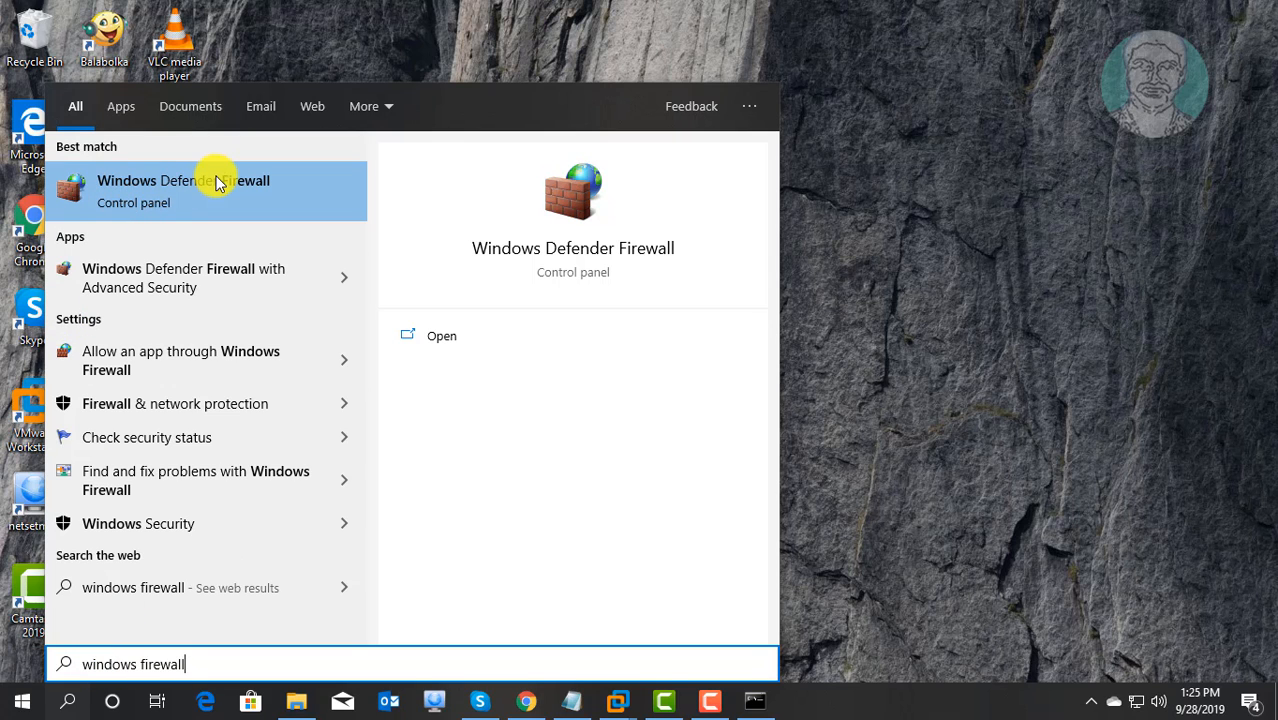
click(184, 190)
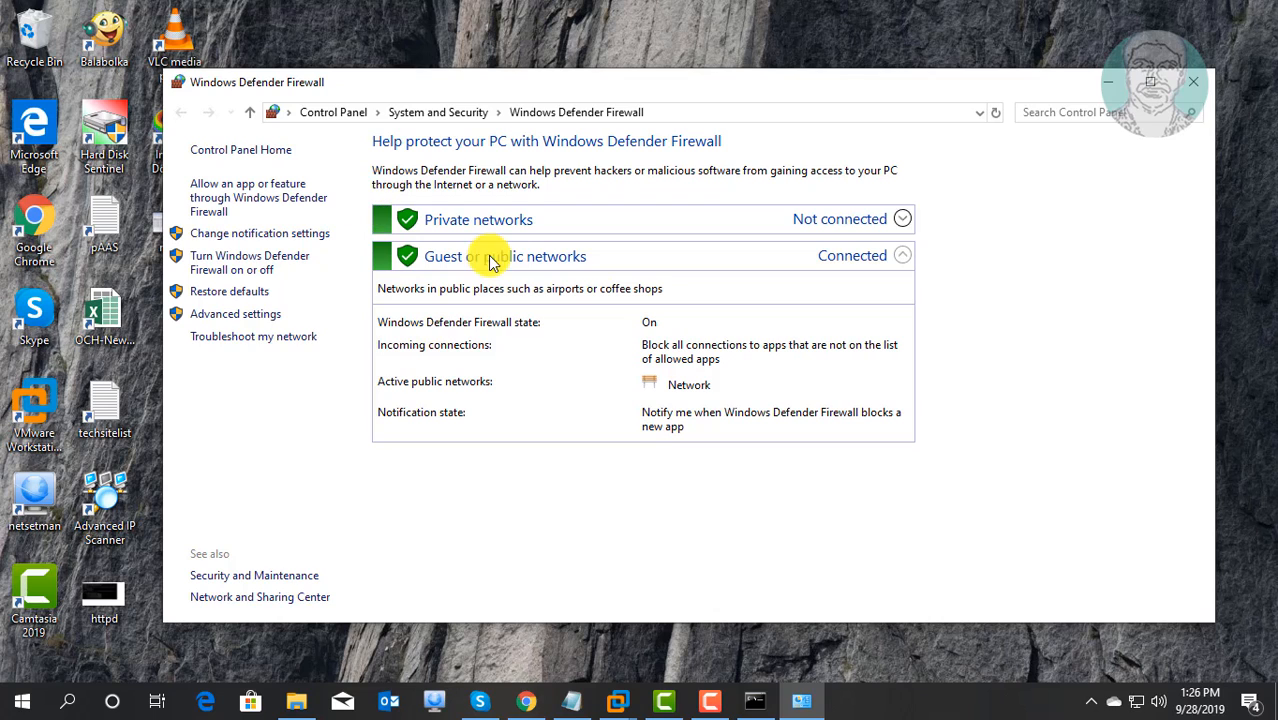
mouse_move(236, 314)
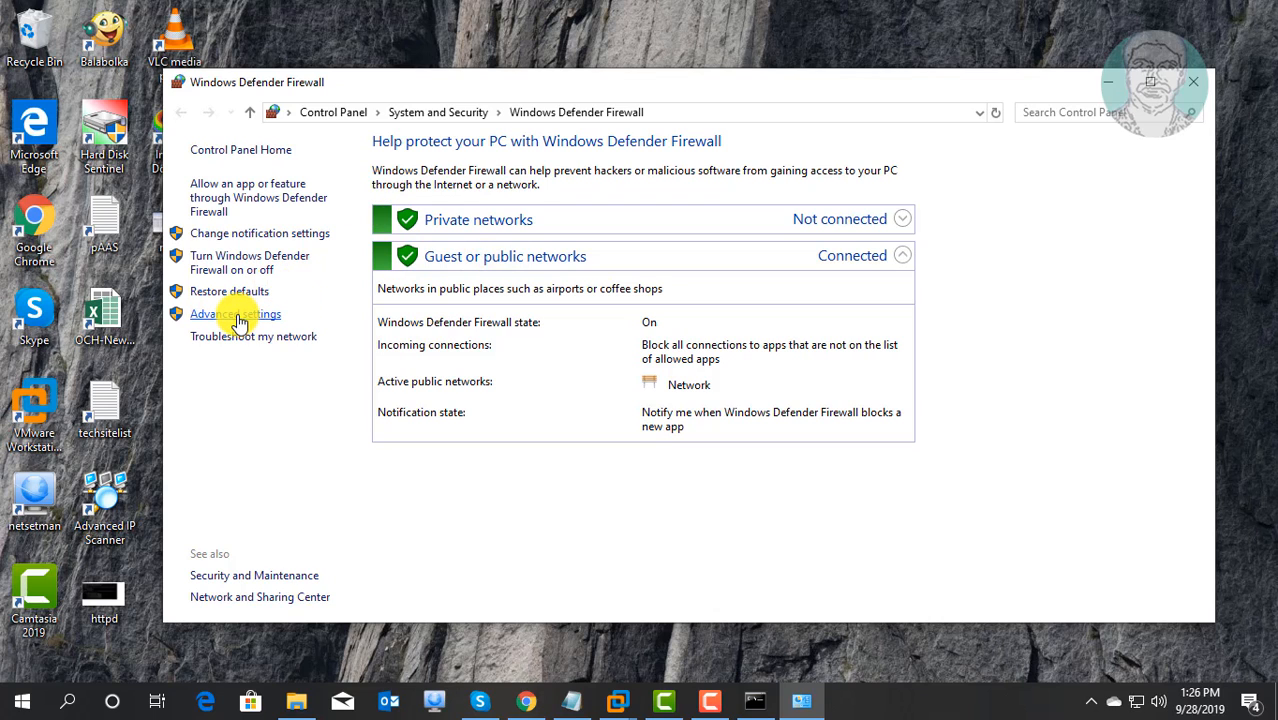
click(236, 314)
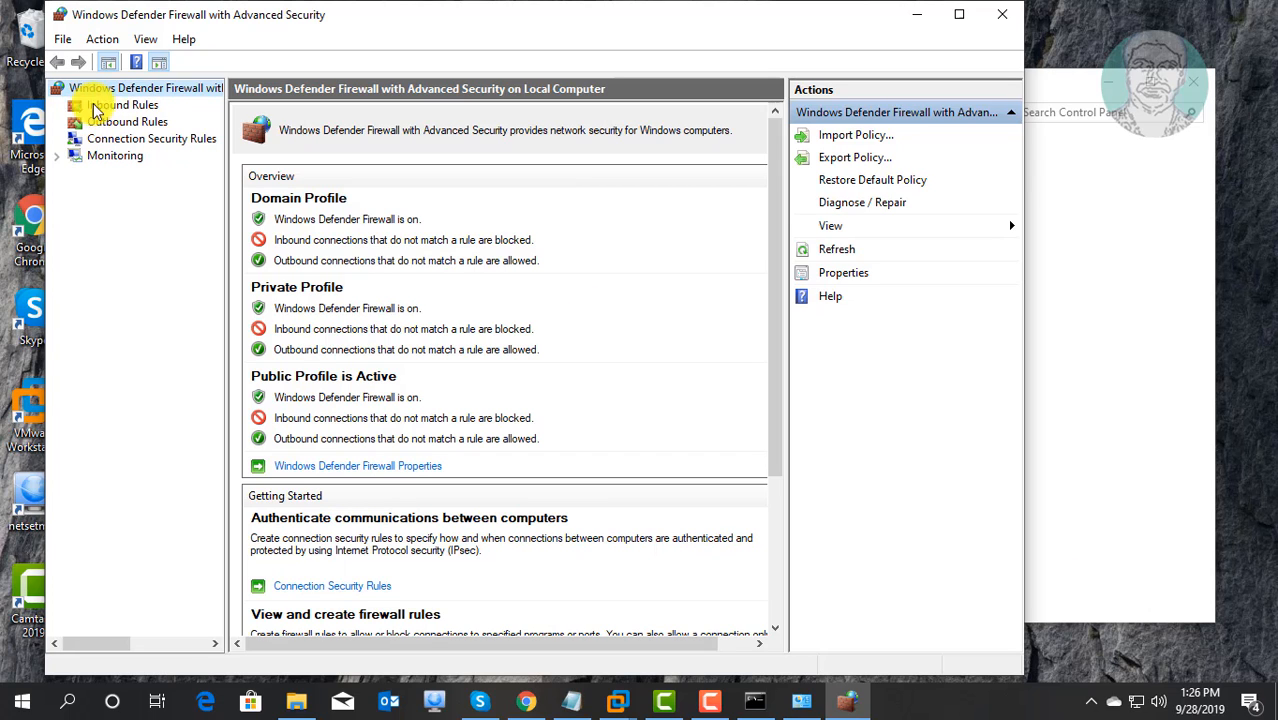
- Show Inbound Rules and bring up the File and Printer Sharing (Echo Request - ICMPv4-In) rule's properties
click(122, 104)
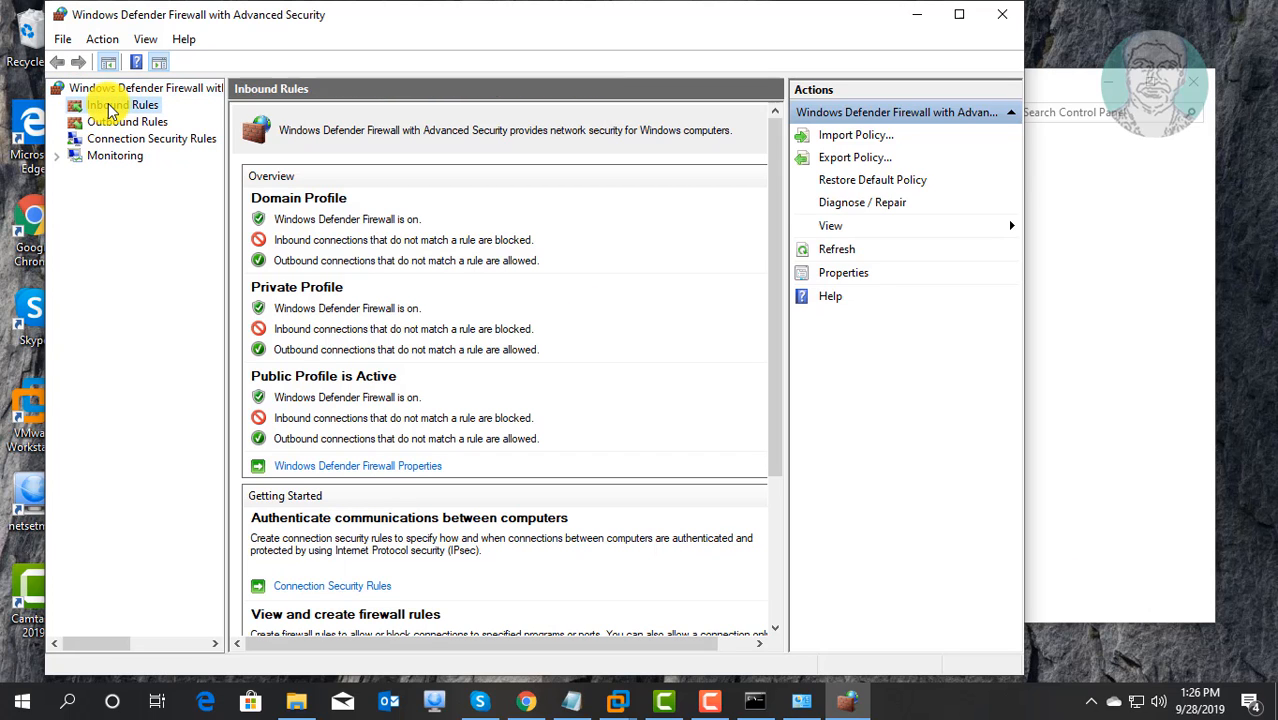
click(122, 104)
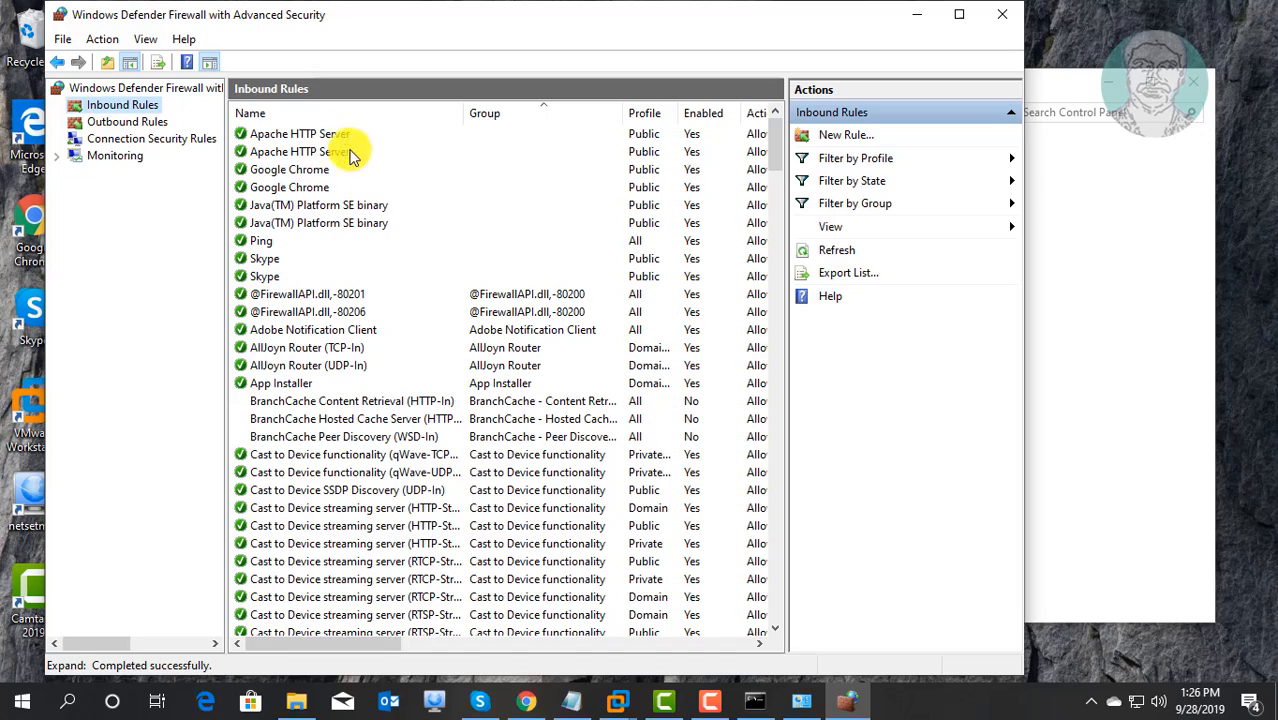
scroll(down, 3)
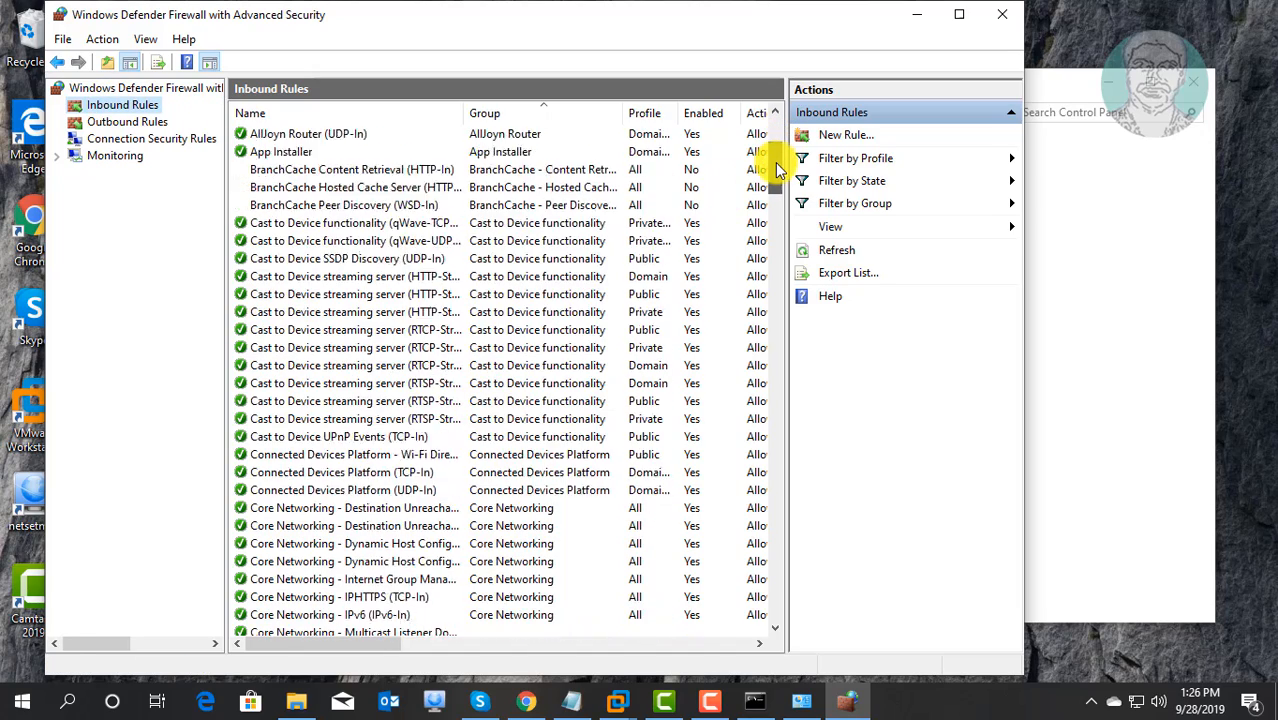
scroll(down, 3)
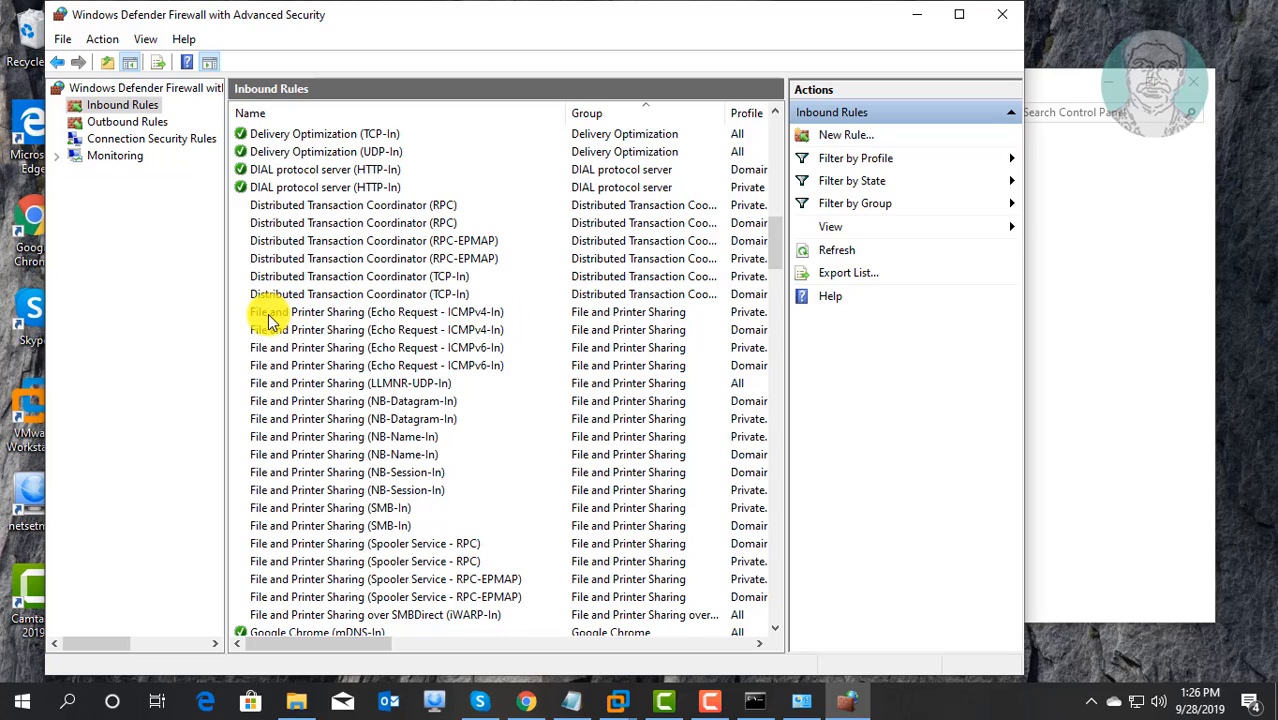
mouse_move(470, 318)
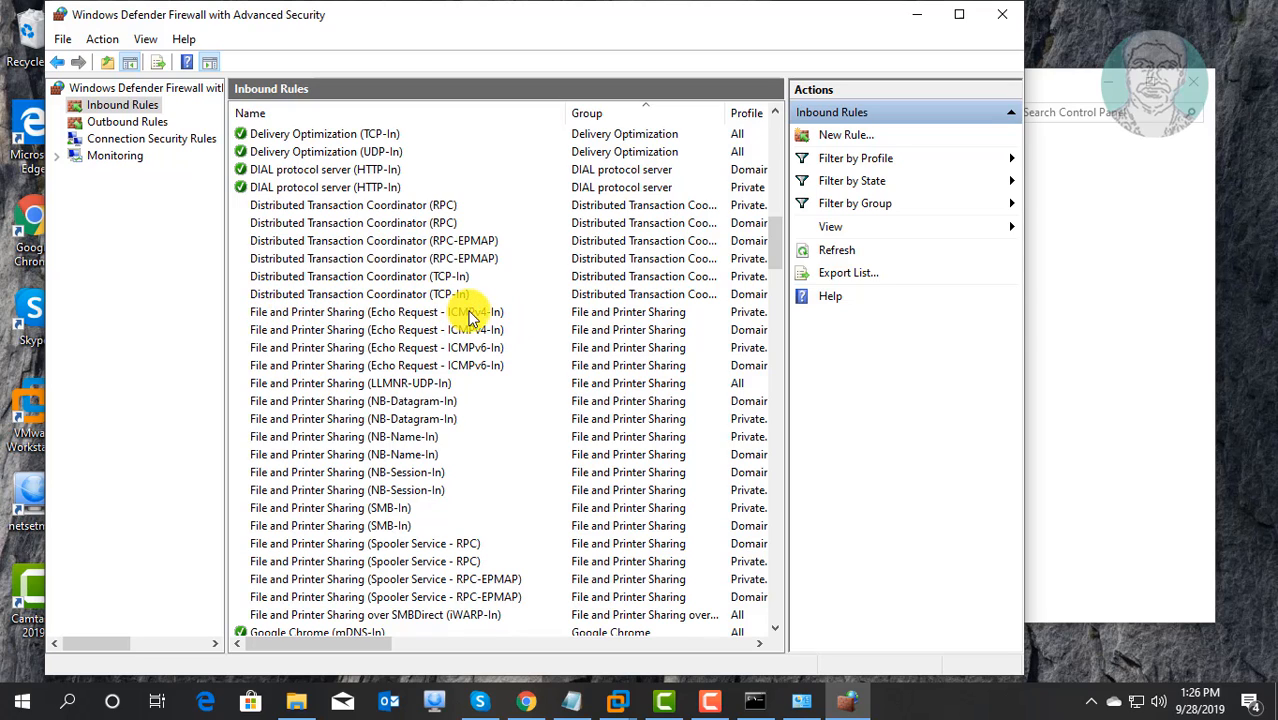
mouse_move(276, 330)
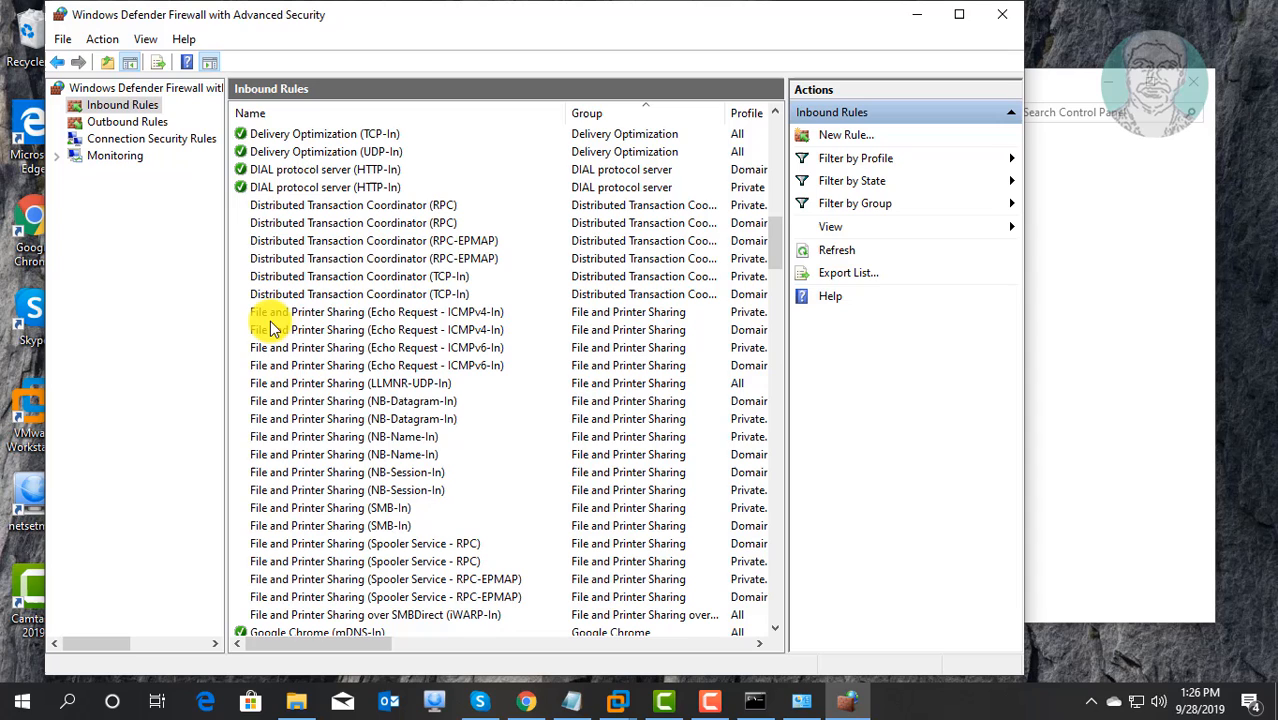
mouse_move(436, 318)
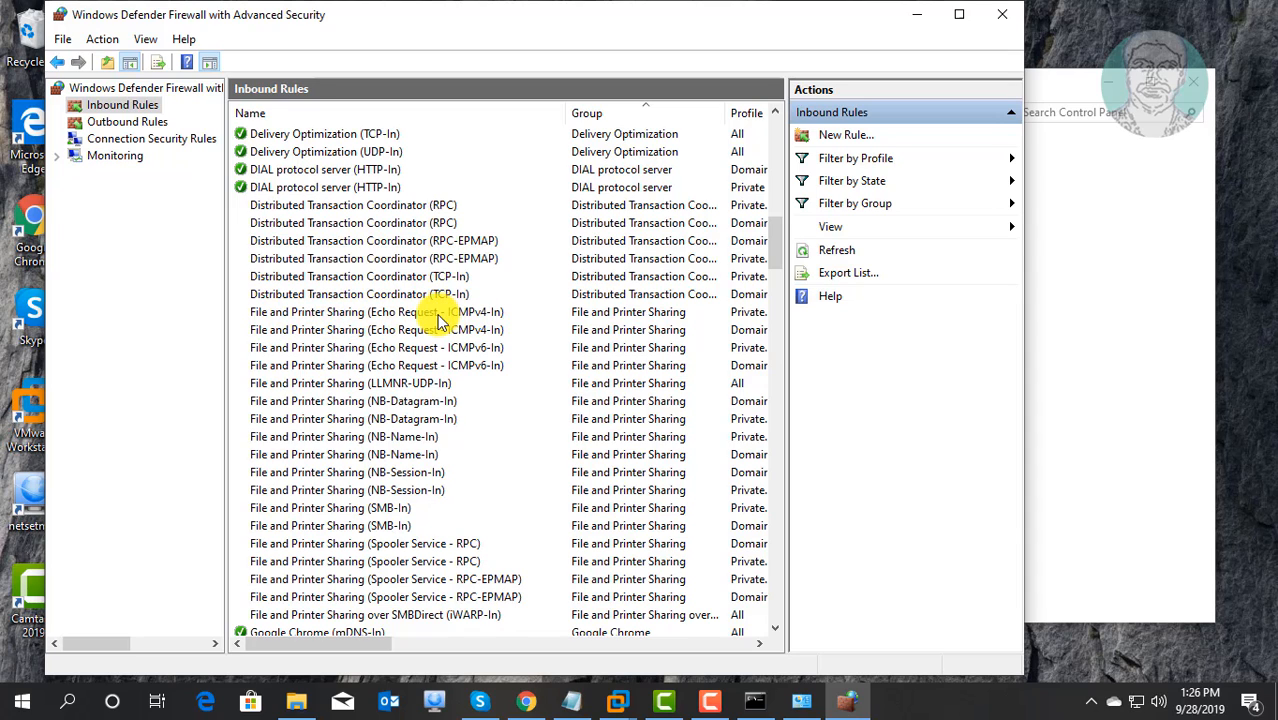
double_click(376, 312)
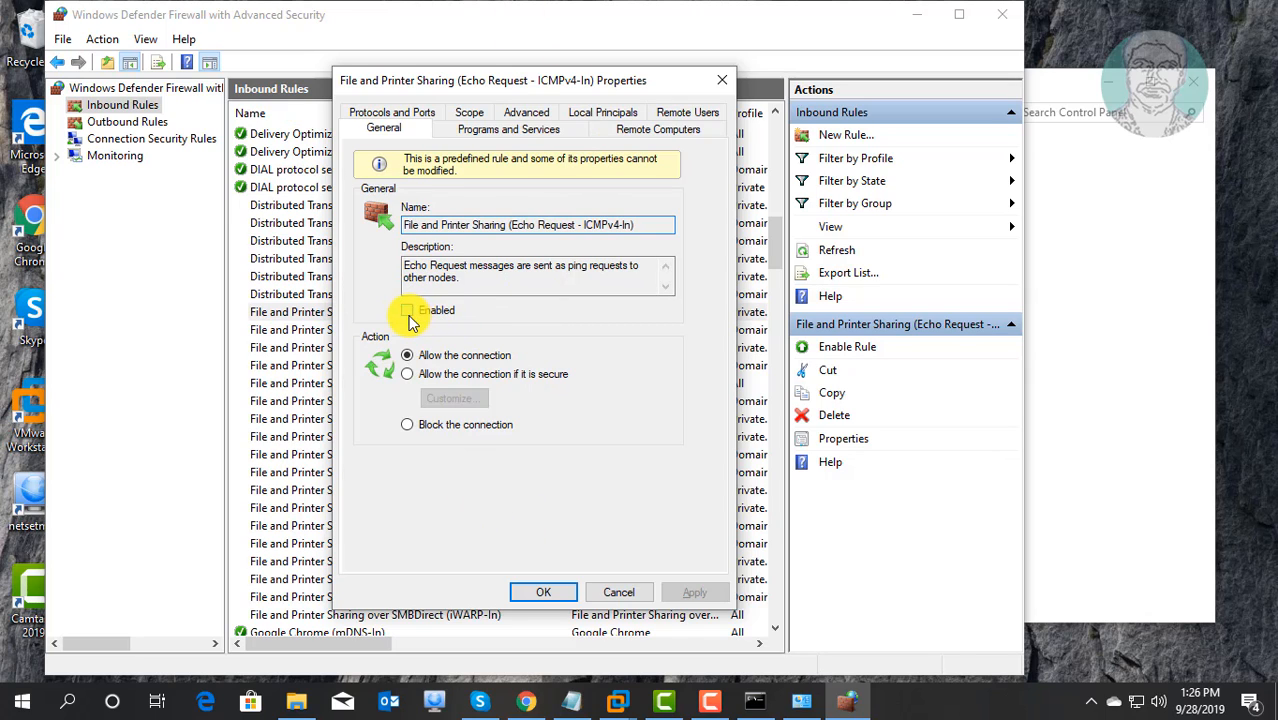
- Tick Enabled on the Echo Request - ICMPv4-In rule's General tab
click(408, 310)
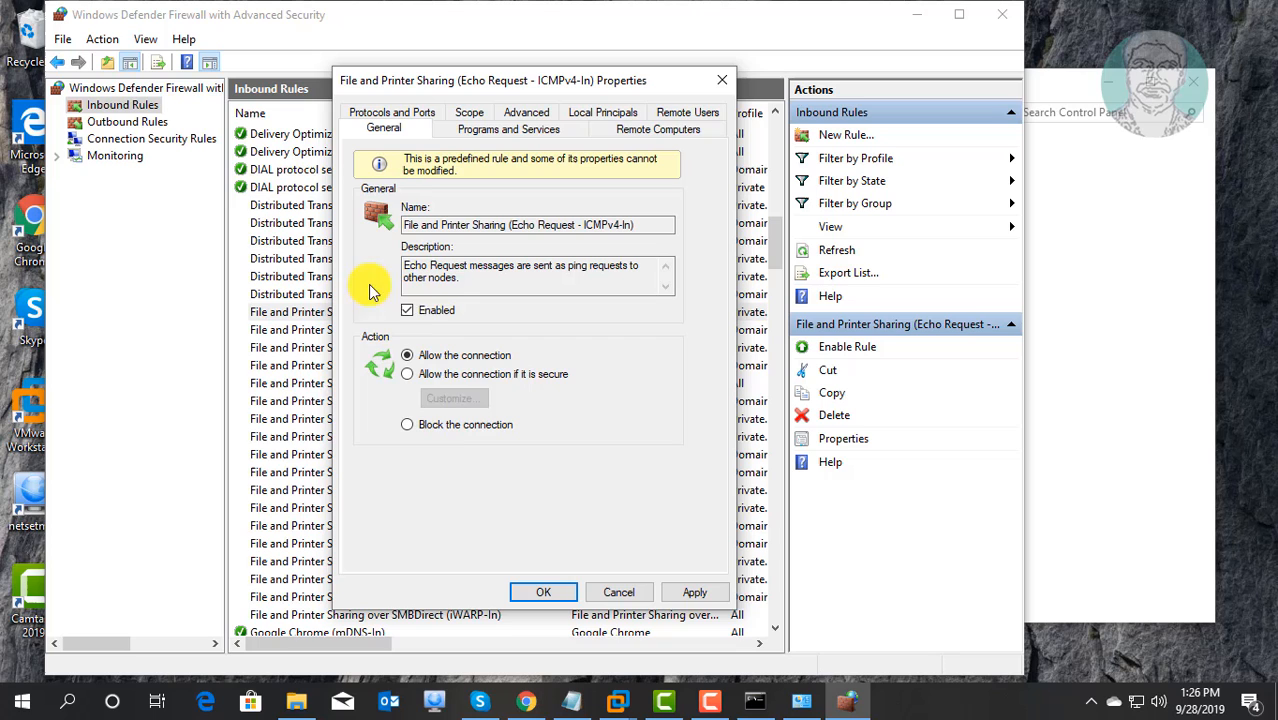